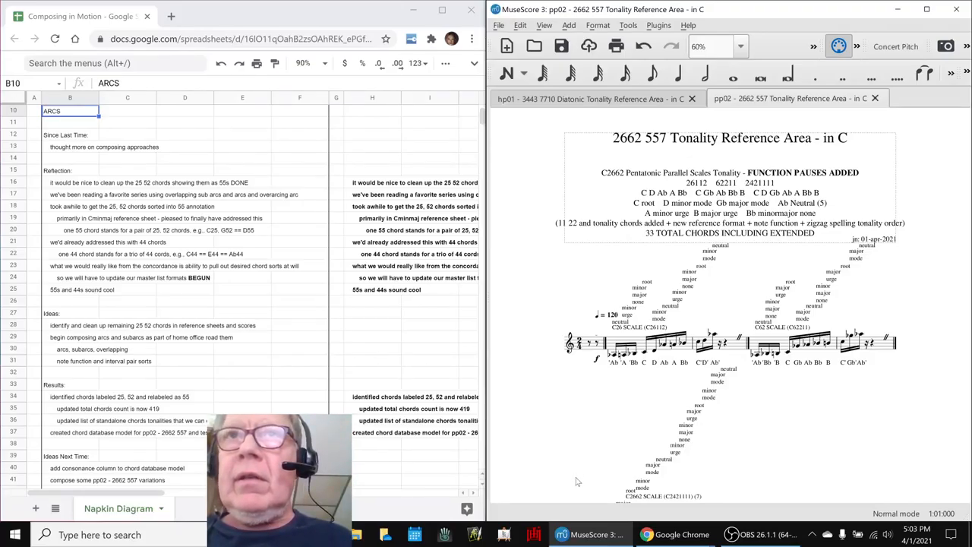
# Step through the Reflection notes on 25 52 chord cleanup and overlapping sub arcs while showing the piano keyboard
pyautogui.scroll(-3)
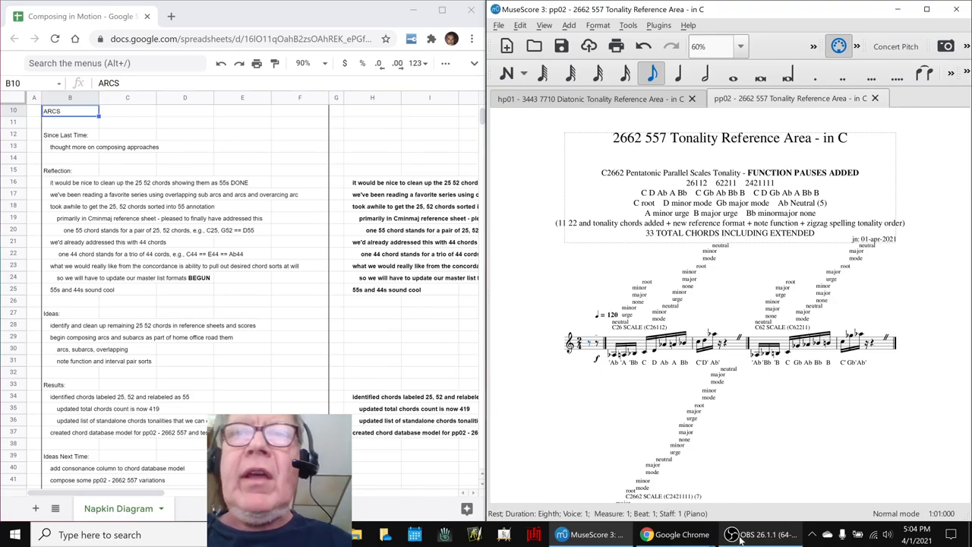
pyautogui.click(738, 520)
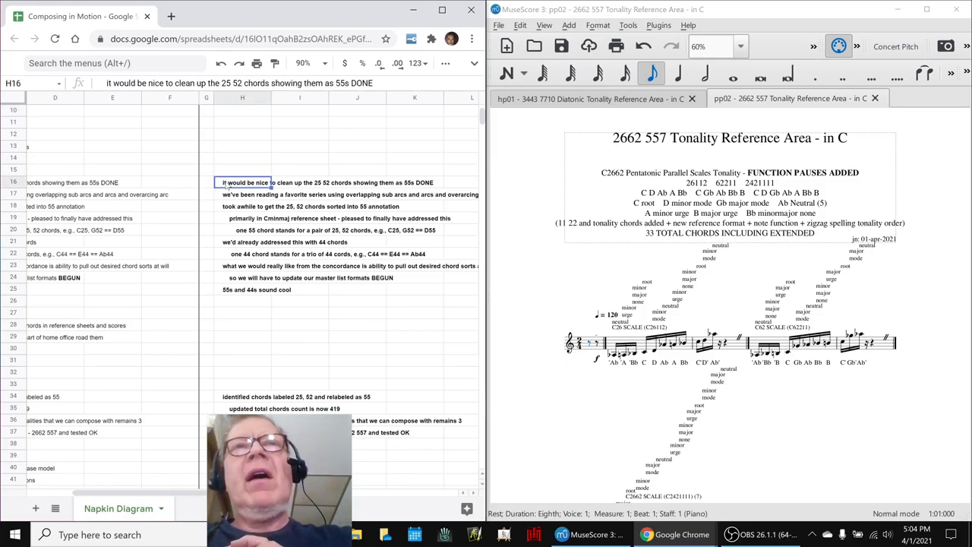
pyautogui.click(243, 194)
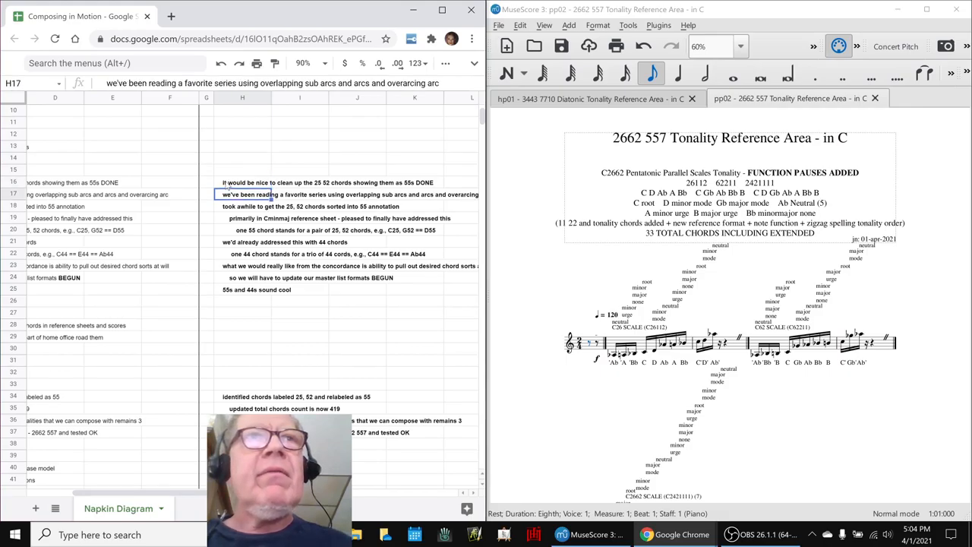
pyautogui.click(243, 231)
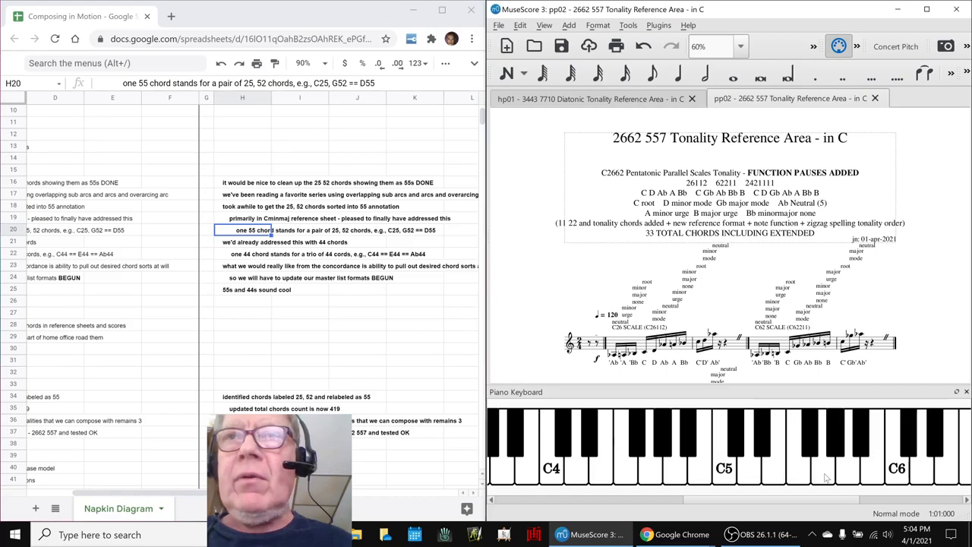
pyautogui.moveTo(748, 477)
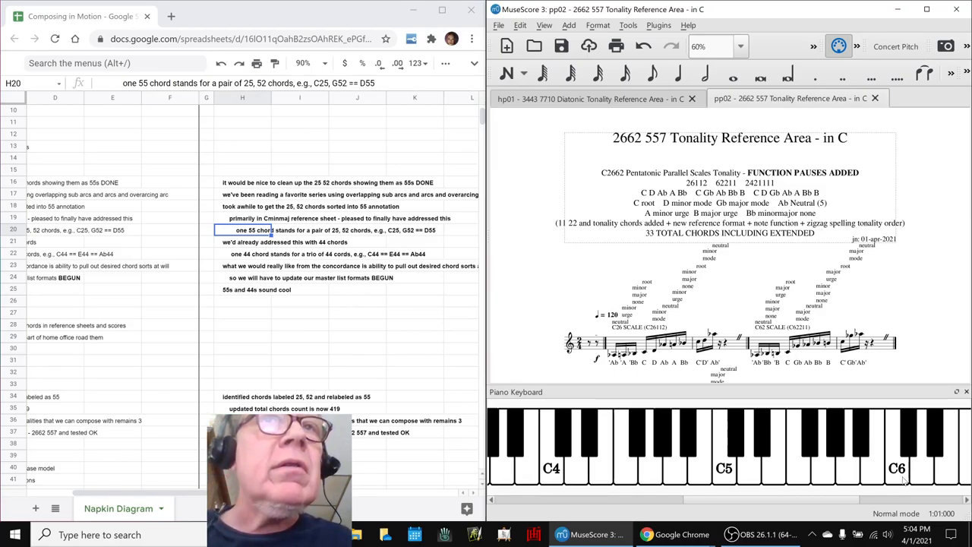
pyautogui.moveTo(577, 468)
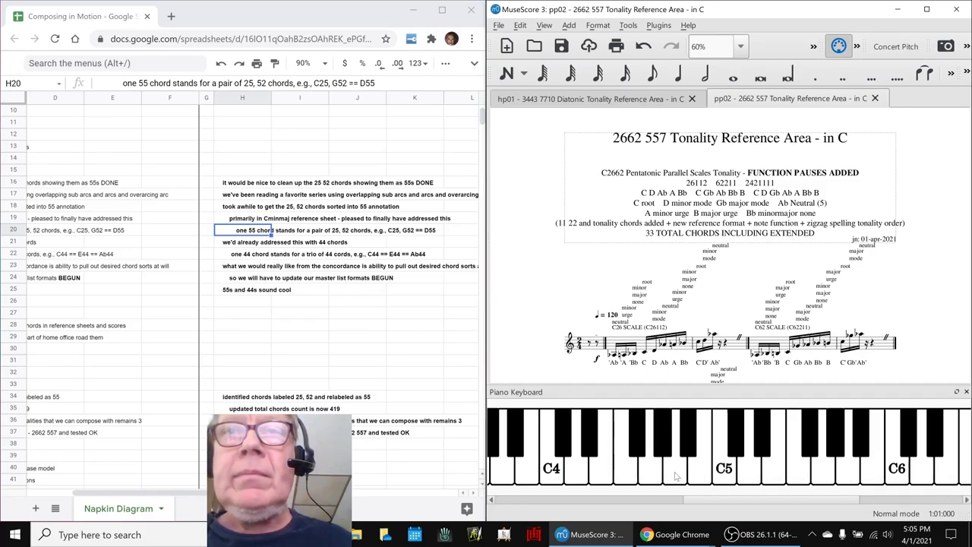
pyautogui.moveTo(657, 477)
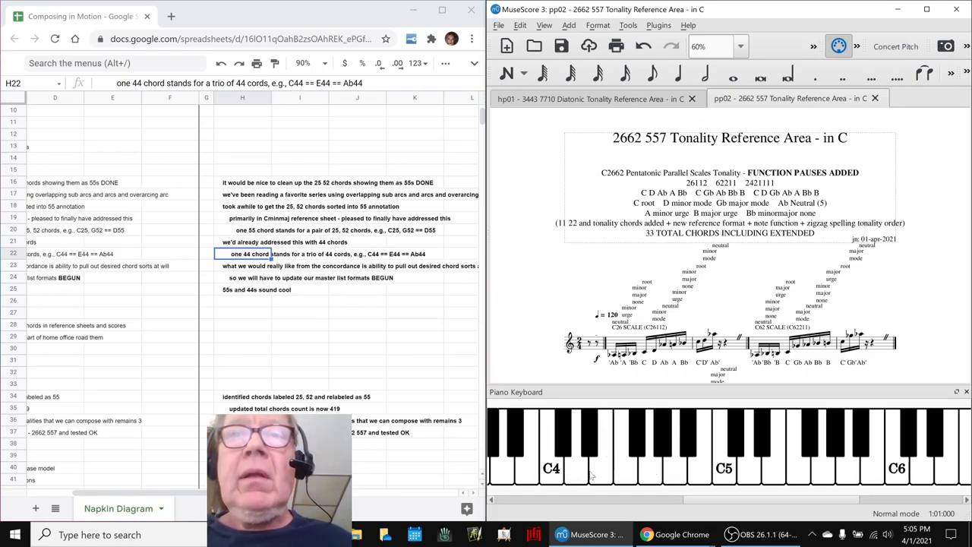
pyautogui.moveTo(653, 453)
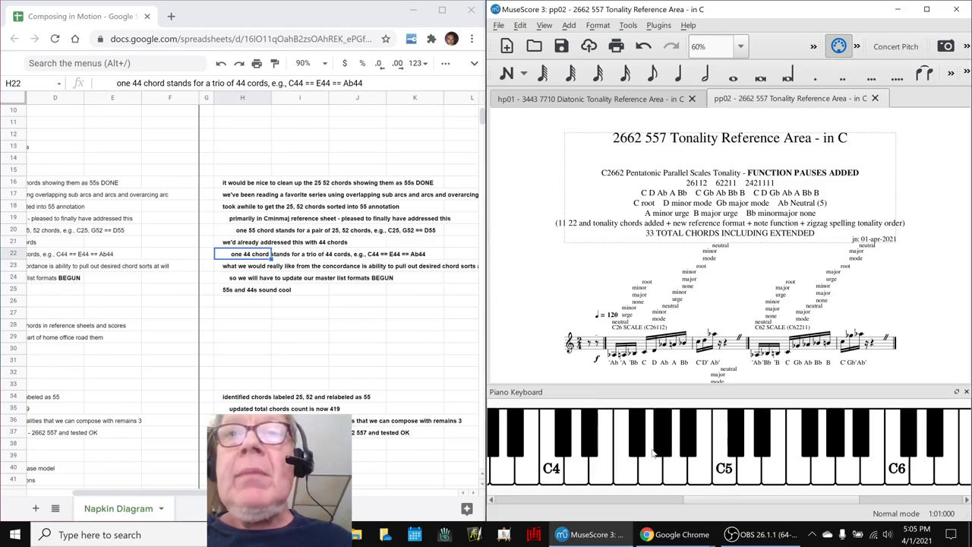
pyautogui.moveTo(664, 450)
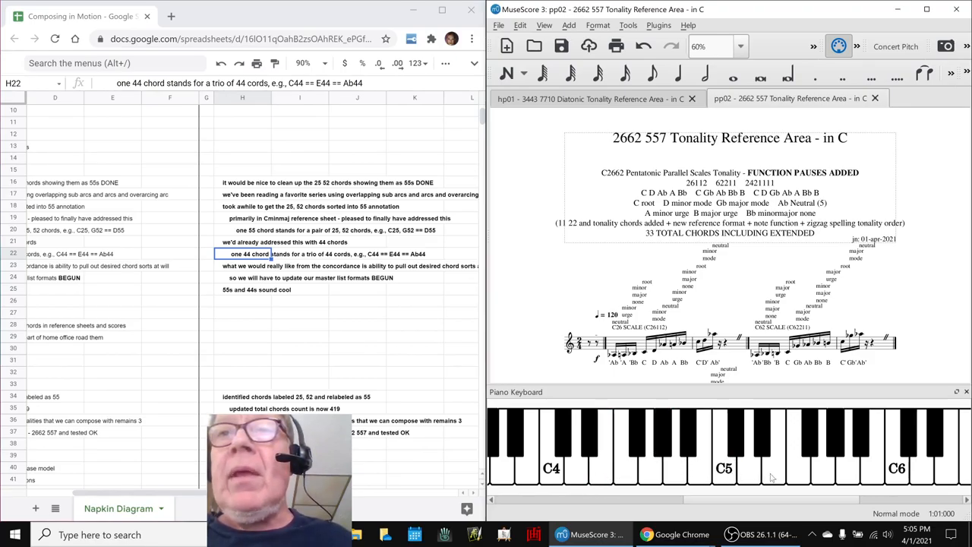
pyautogui.moveTo(215, 275)
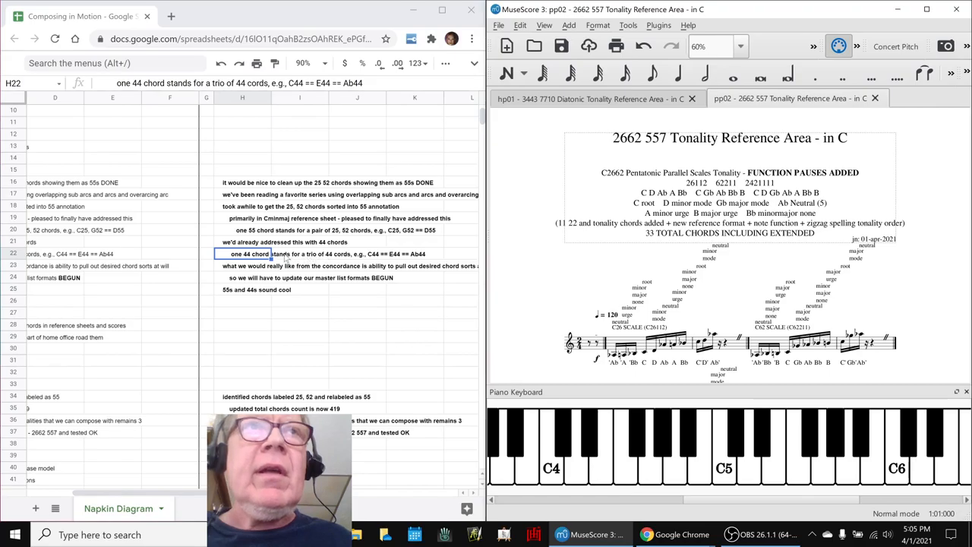
# Review notes H21–H24 on 44 chords and master list formats, then switch to the Concordance spreadsheet
pyautogui.click(244, 242)
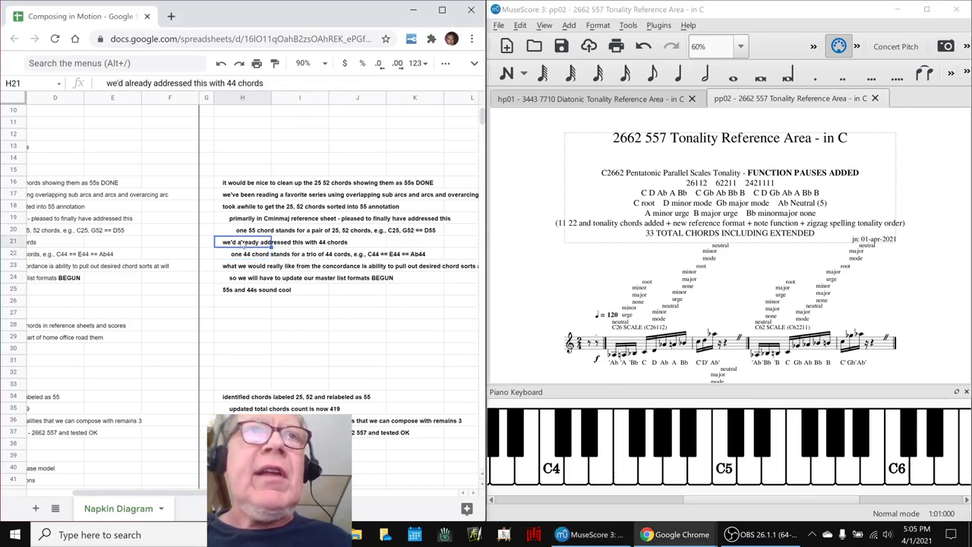
pyautogui.click(242, 253)
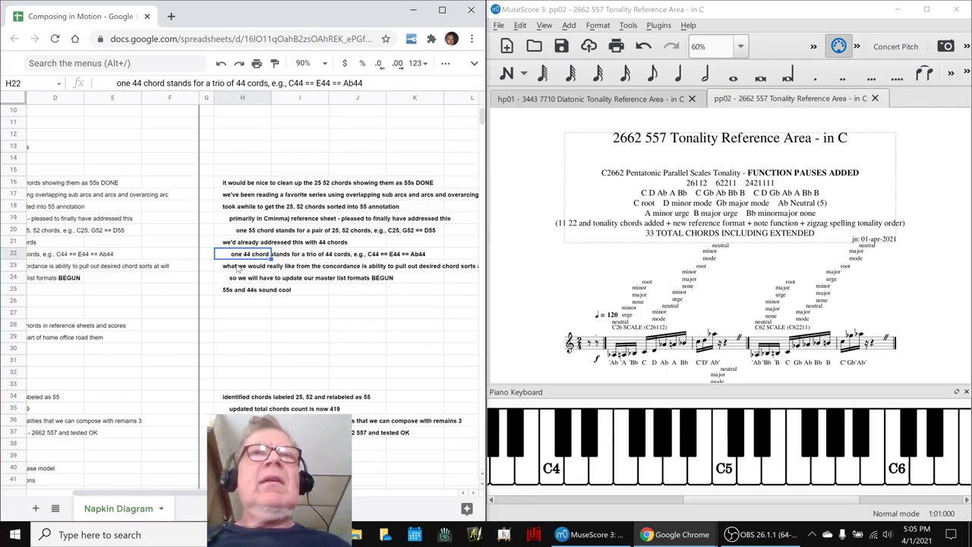
pyautogui.click(243, 289)
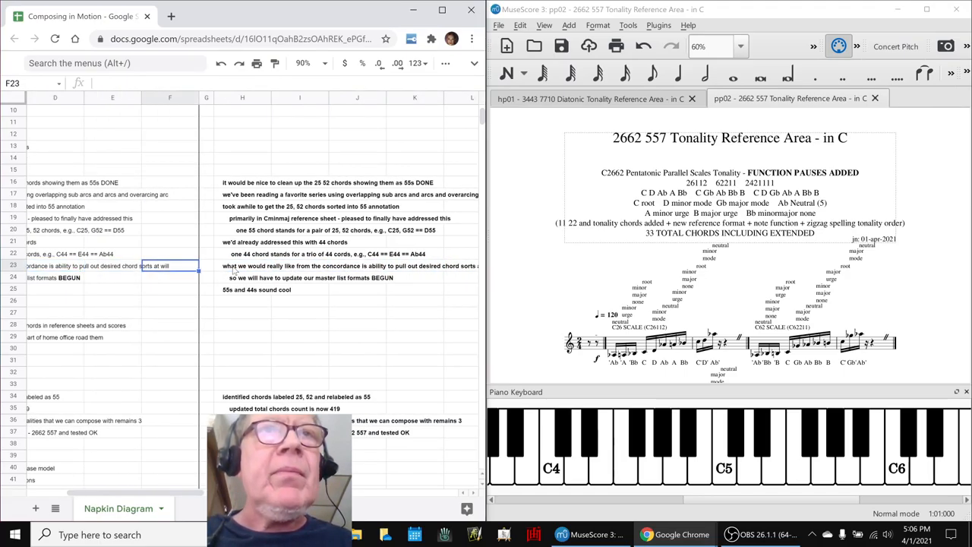
pyautogui.click(243, 277)
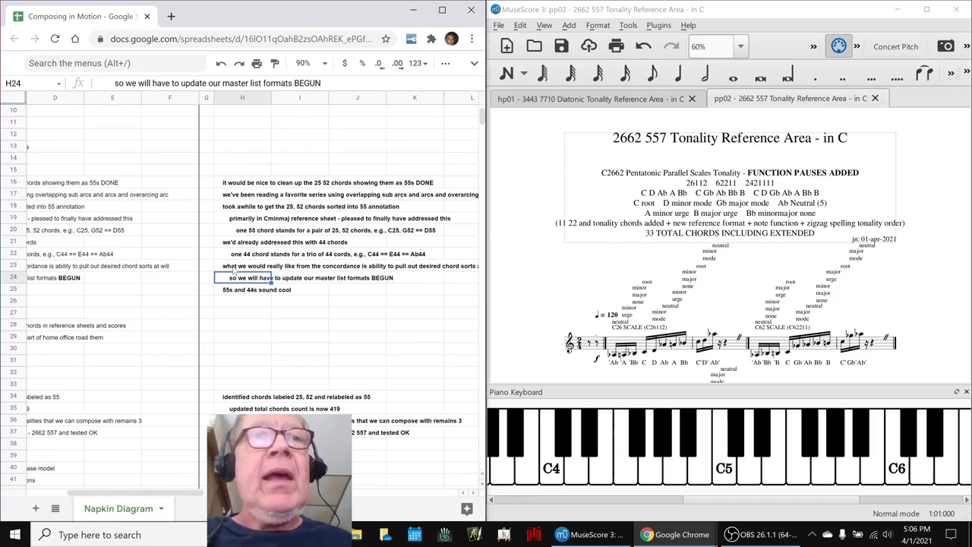
pyautogui.click(243, 407)
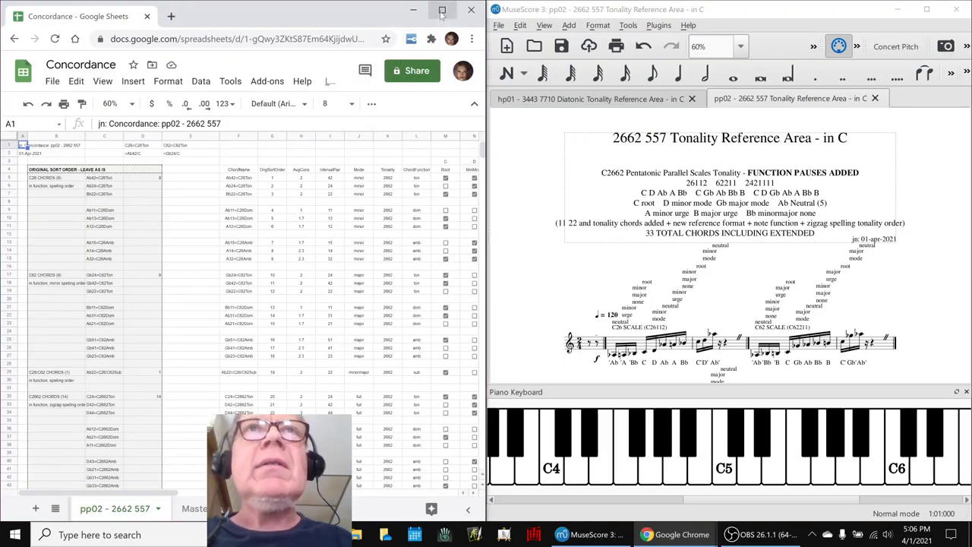
pyautogui.click(439, 9)
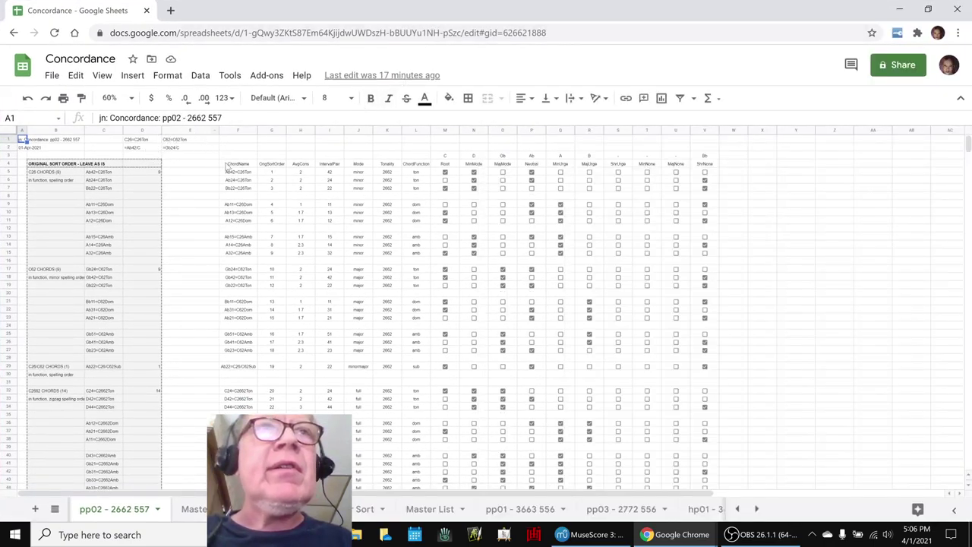
pyautogui.click(270, 163)
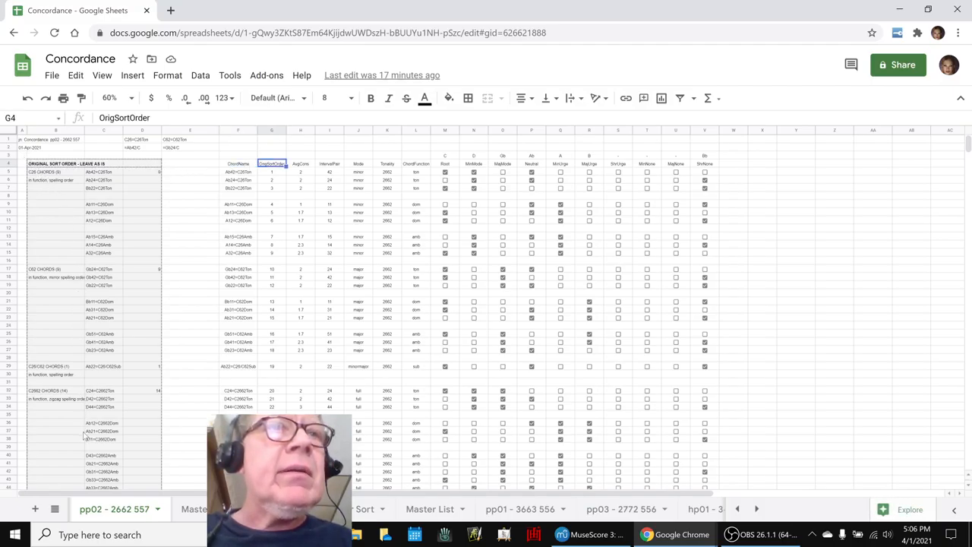
pyautogui.click(590, 535)
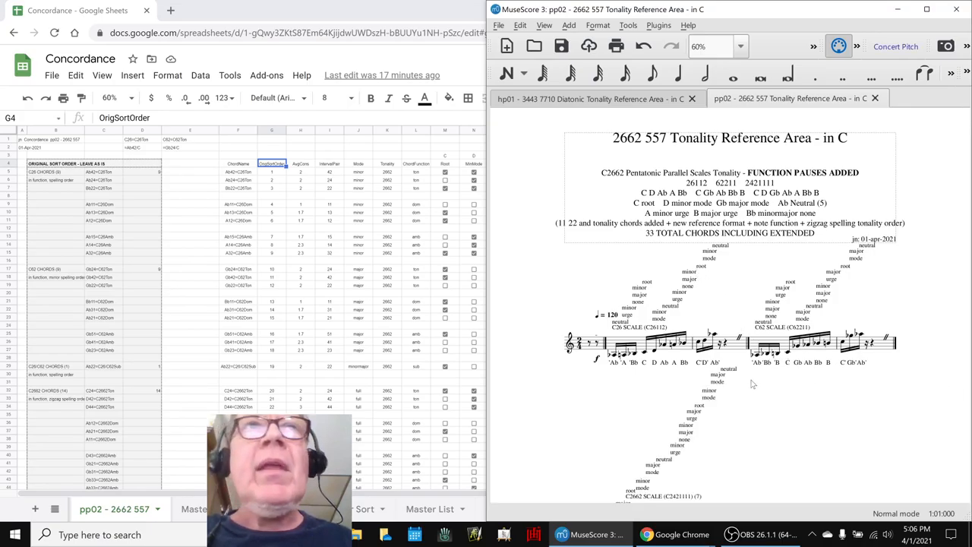
pyautogui.scroll(-3)
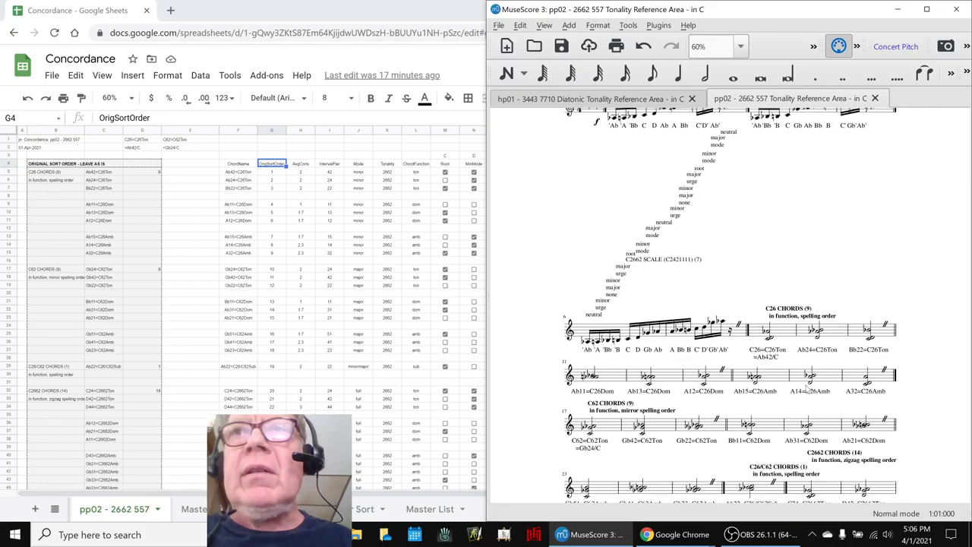
pyautogui.click(769, 336)
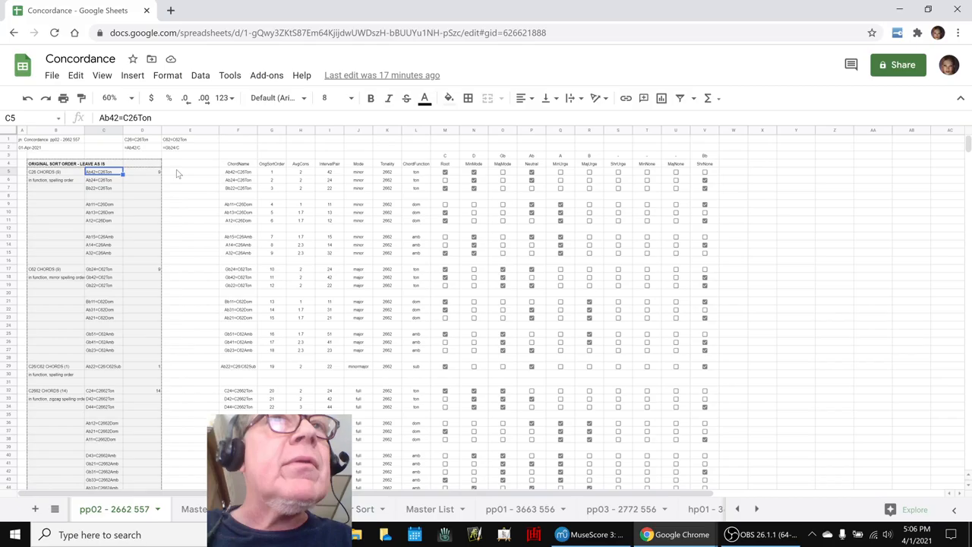
pyautogui.click(271, 172)
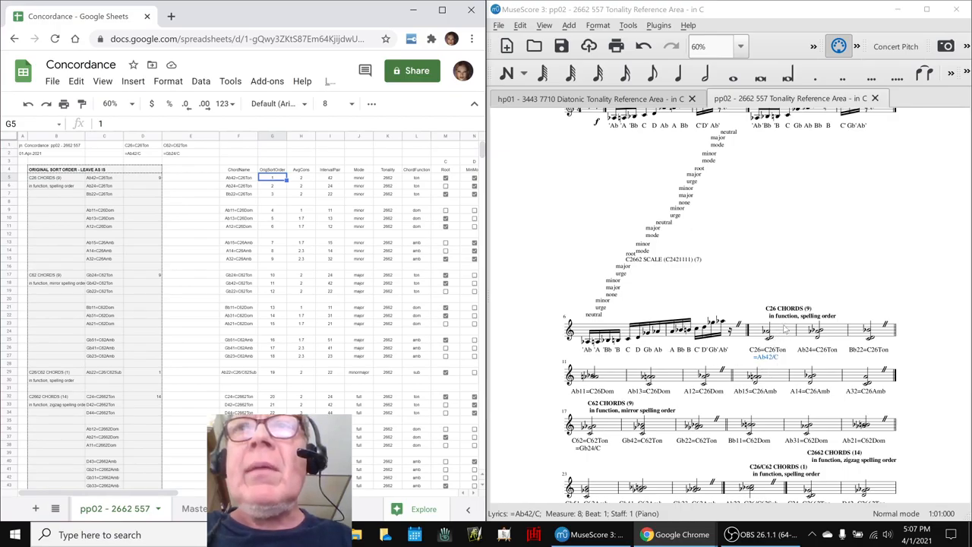
pyautogui.click(767, 331)
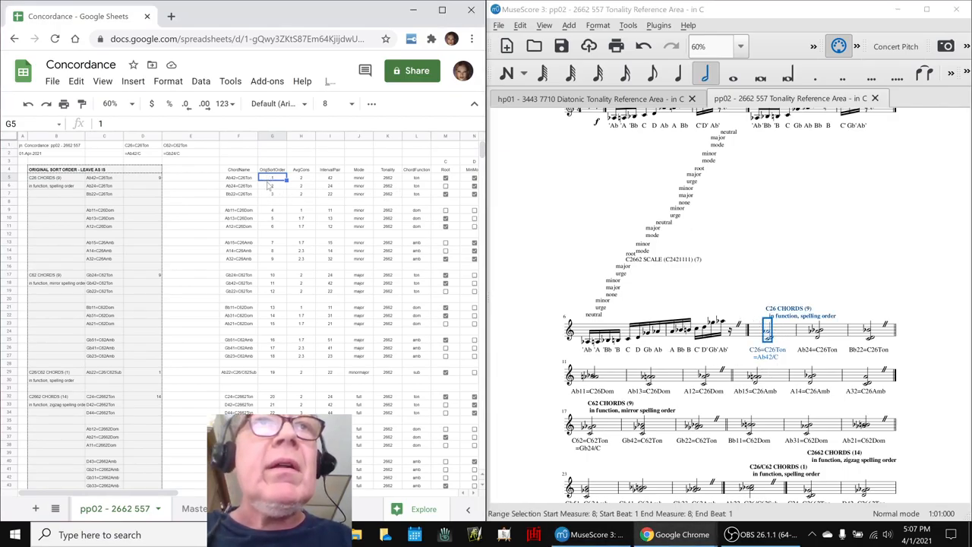
pyautogui.click(301, 176)
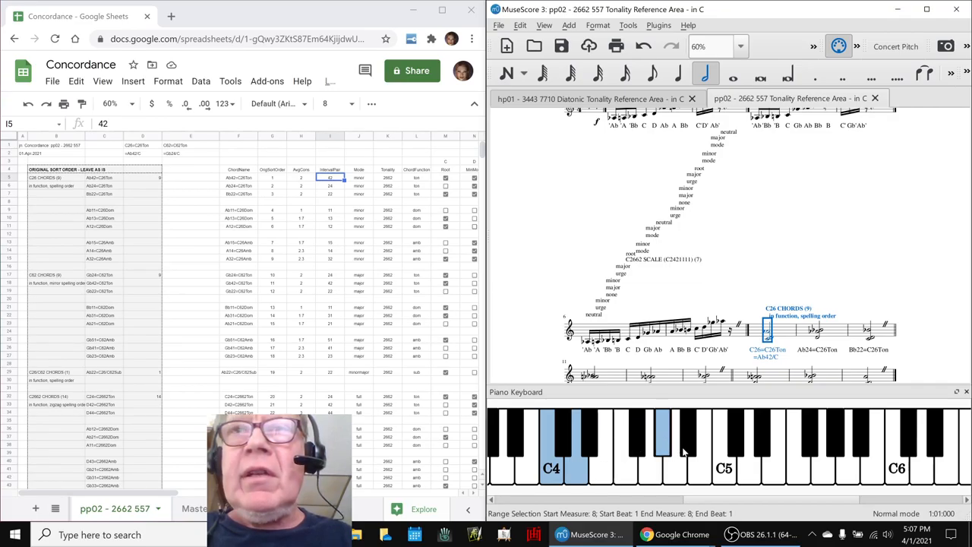
pyautogui.click(745, 468)
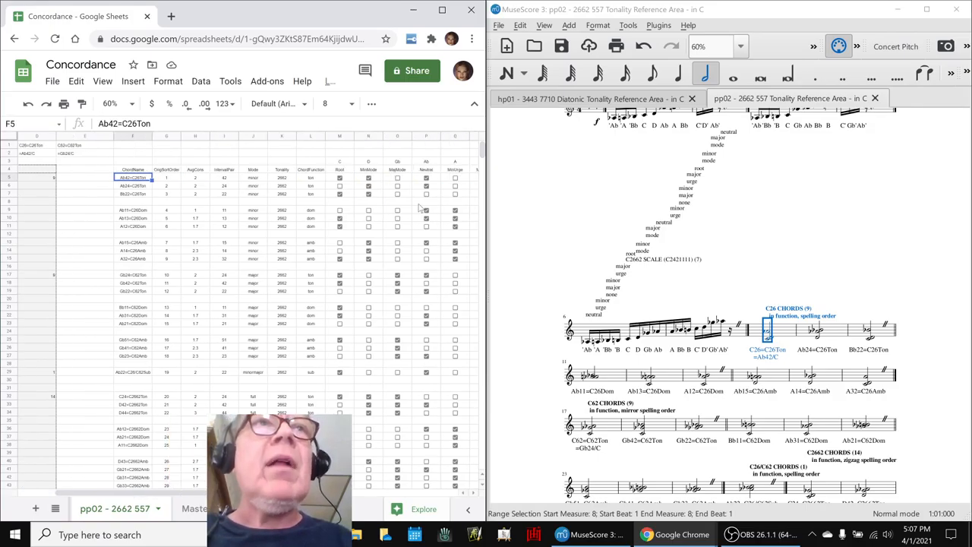
pyautogui.click(439, 9)
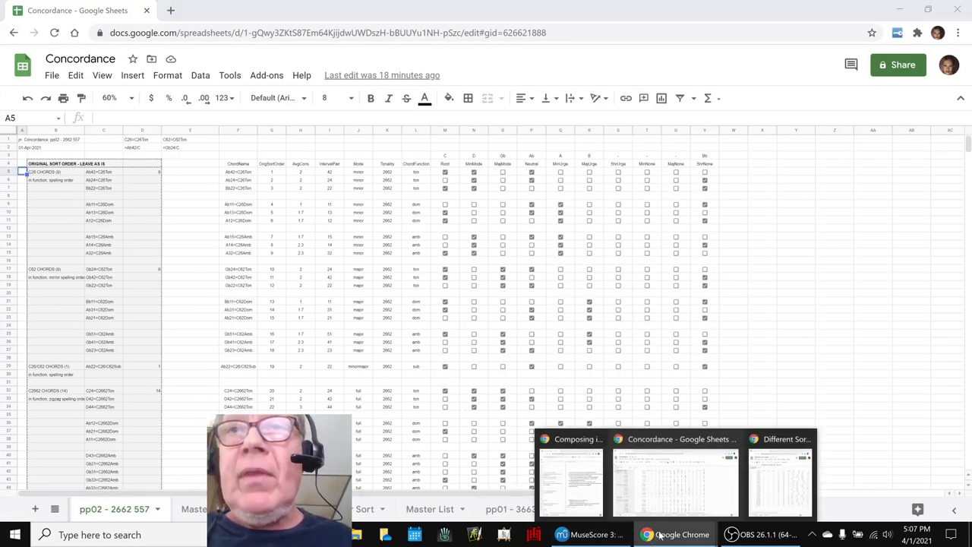
# Switch to Different Sort Orders and select the OriginalSort named range of the chord table
pyautogui.click(787, 479)
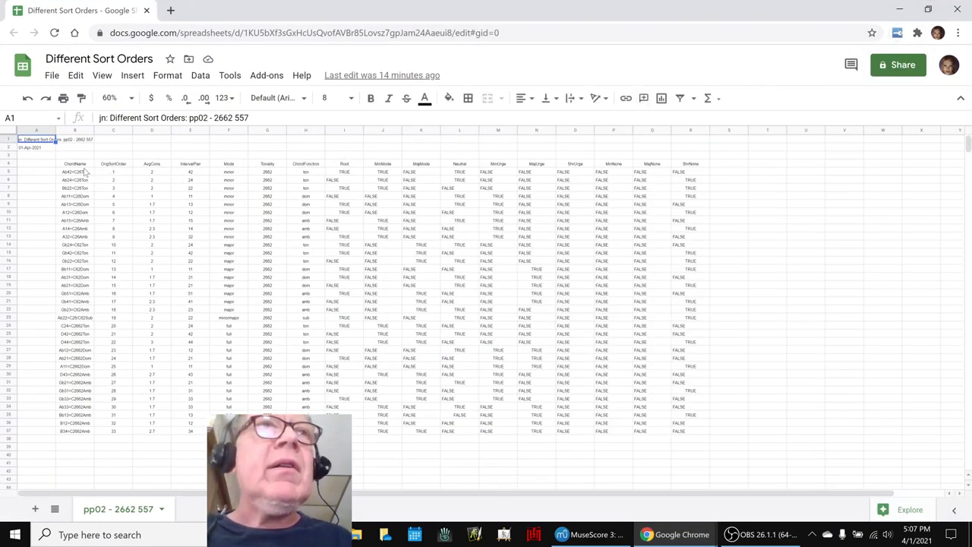
pyautogui.click(76, 164)
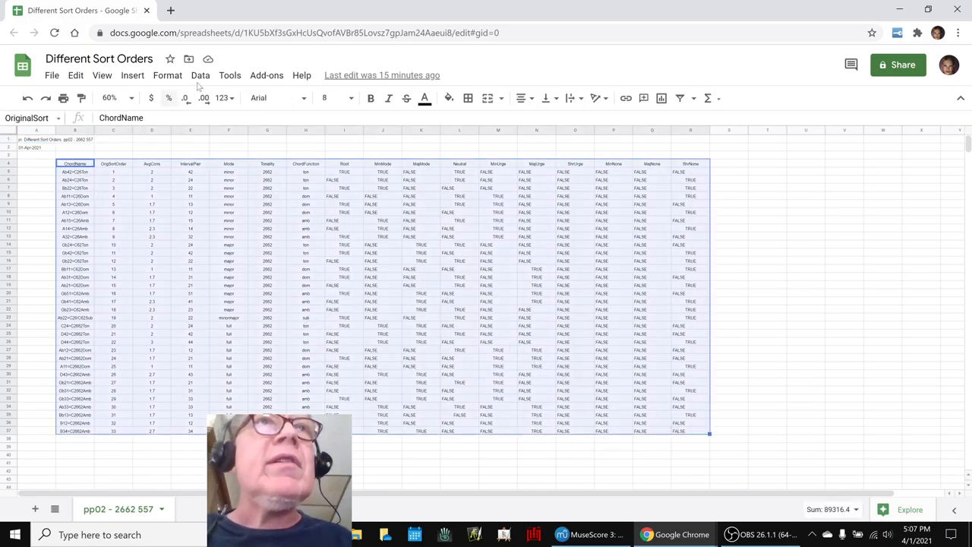
# Sort the selected chord range by the Neutral column A→Z, applying the sort twice
pyautogui.click(200, 76)
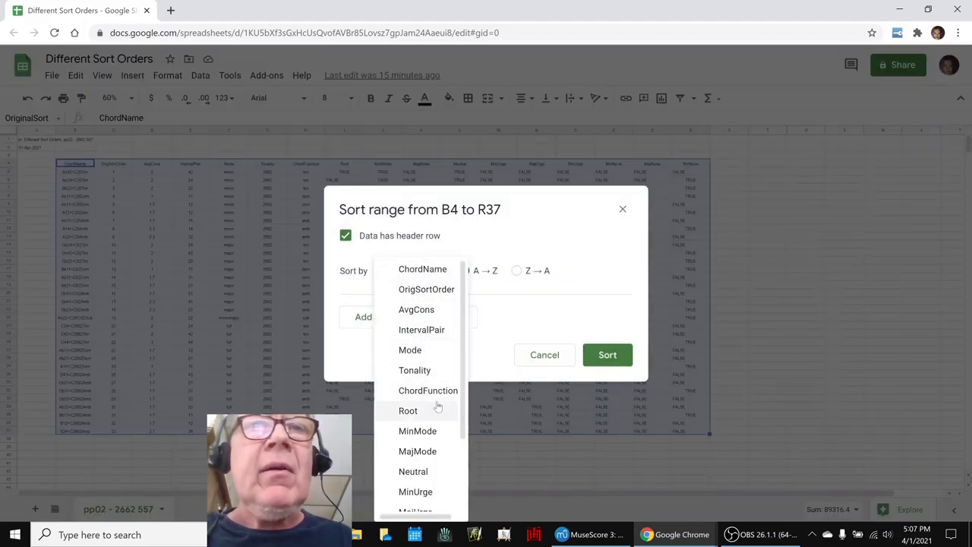
pyautogui.click(413, 471)
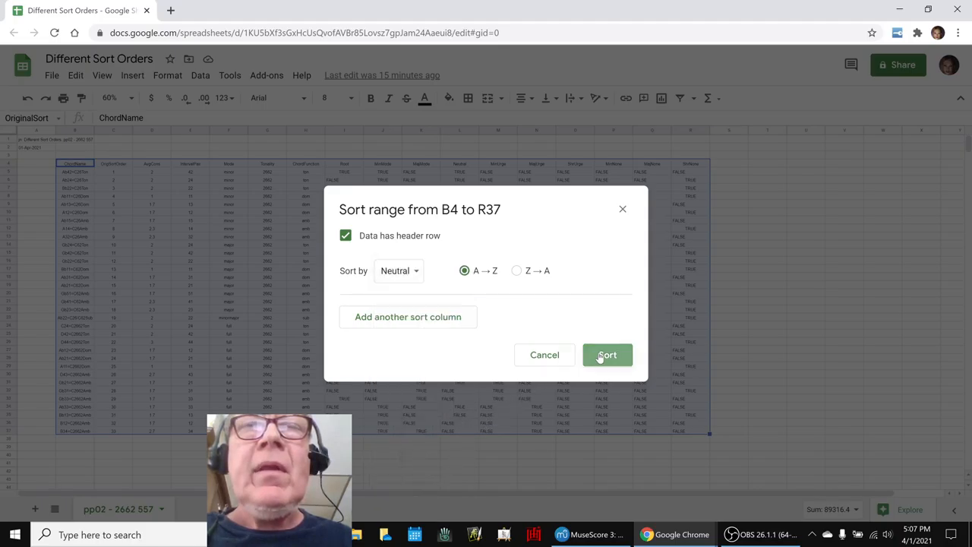
pyautogui.click(608, 356)
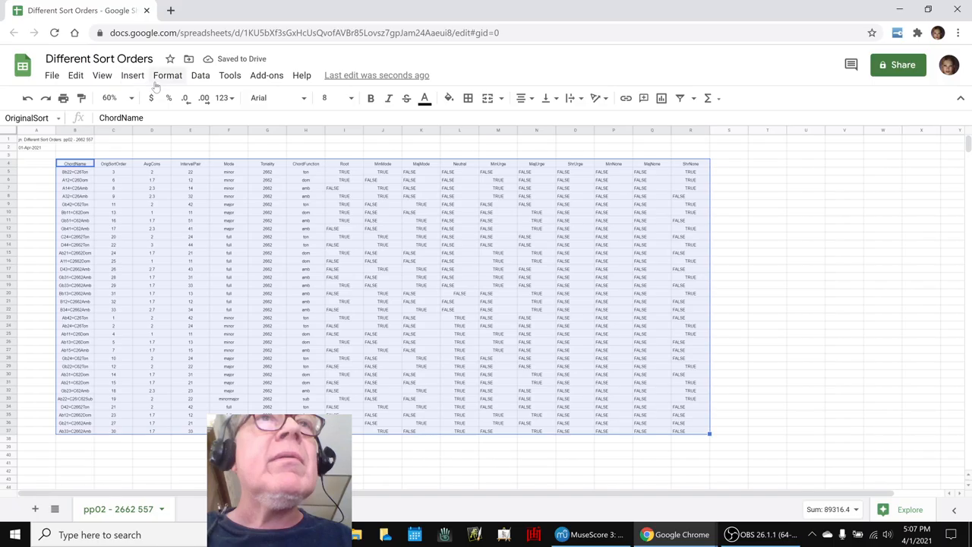
pyautogui.click(201, 76)
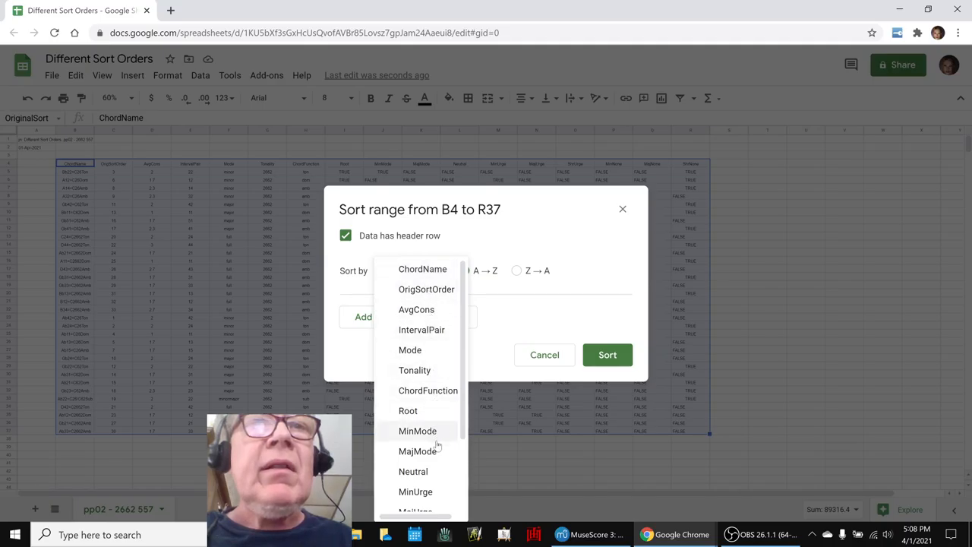
pyautogui.click(413, 471)
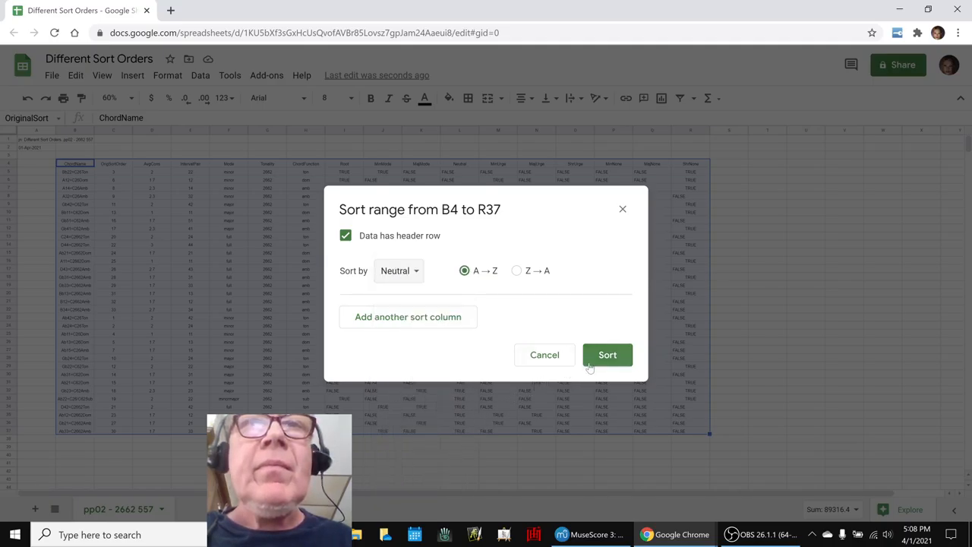
pyautogui.click(608, 356)
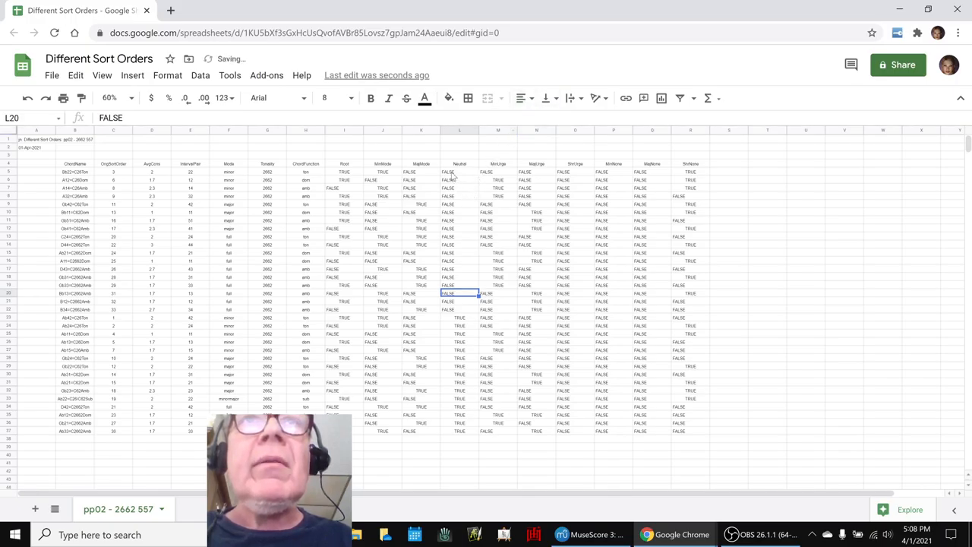
# Select the block of Neutral TRUE values in L23:L37 and the matching chord names from B23
pyautogui.click(459, 325)
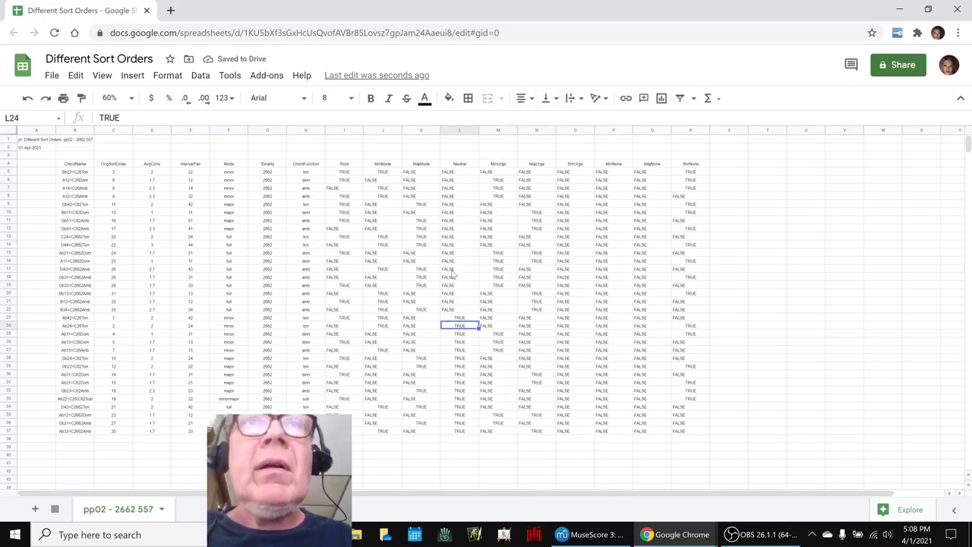
pyautogui.moveTo(459, 317); pyautogui.dragTo(459, 422)
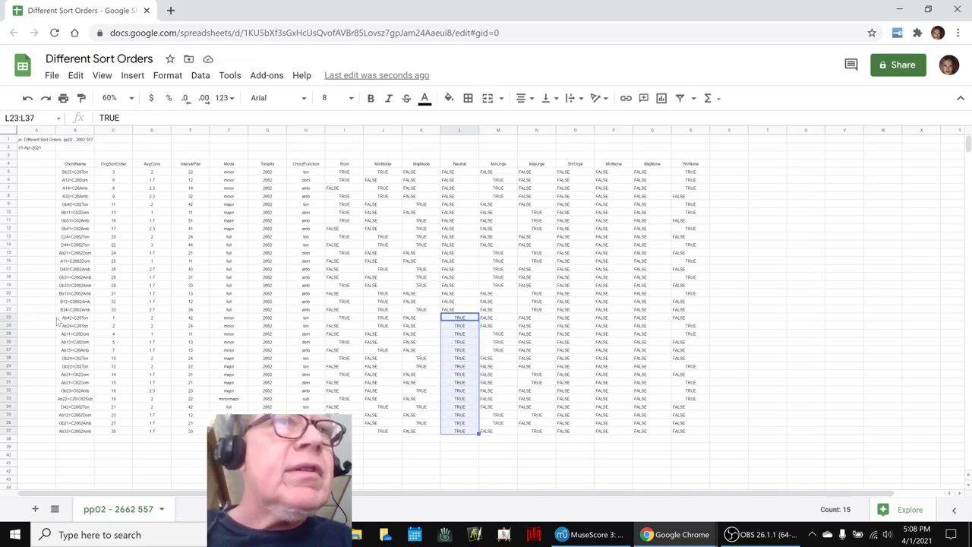
pyautogui.click(74, 317)
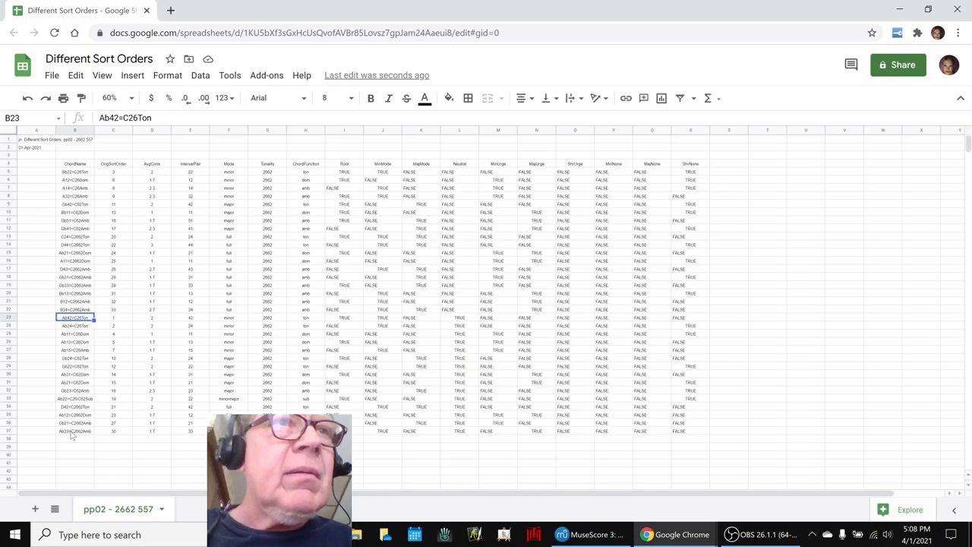
pyautogui.moveTo(75, 317); pyautogui.dragTo(74, 431)
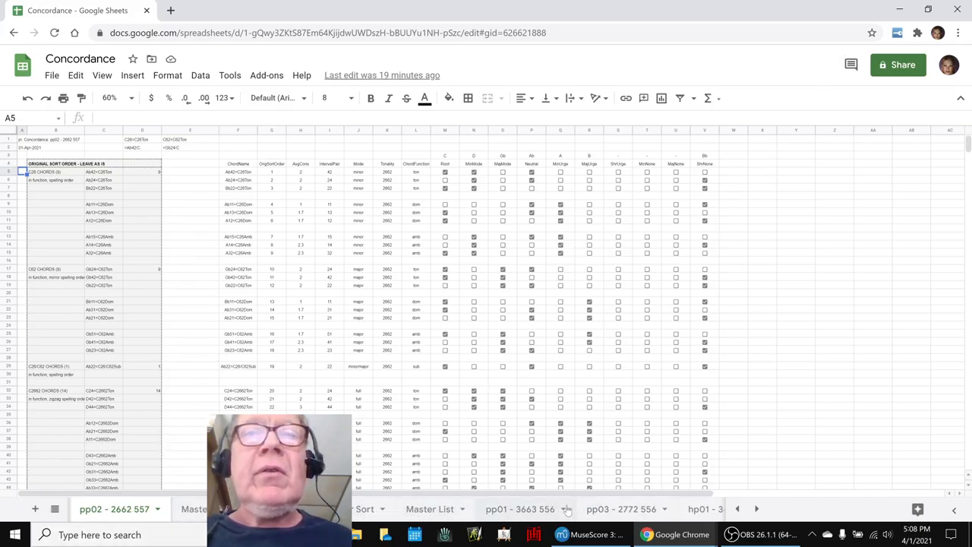
# Show the pp01 - 3663 556 and pp03 - 2772 556 sheets, then the following sheet tab
pyautogui.click(517, 509)
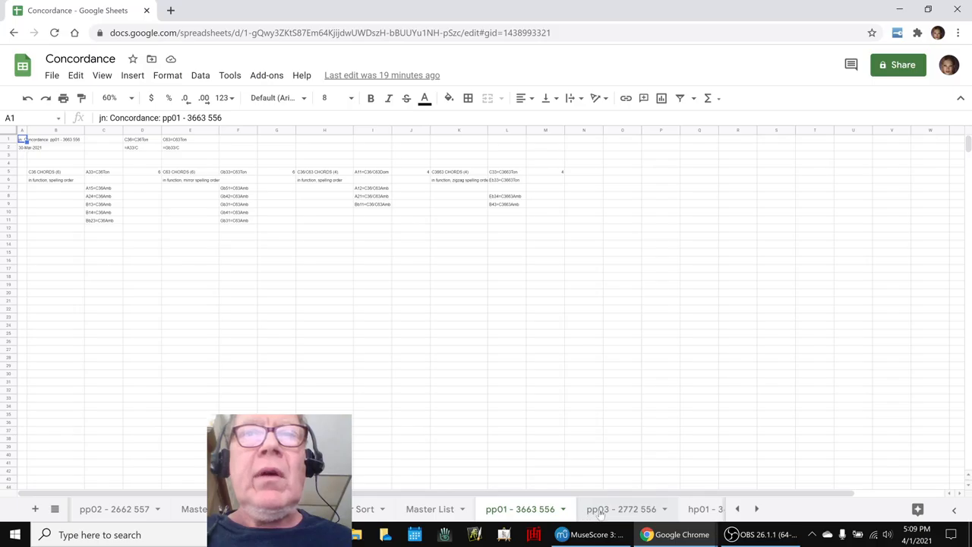
pyautogui.click(620, 509)
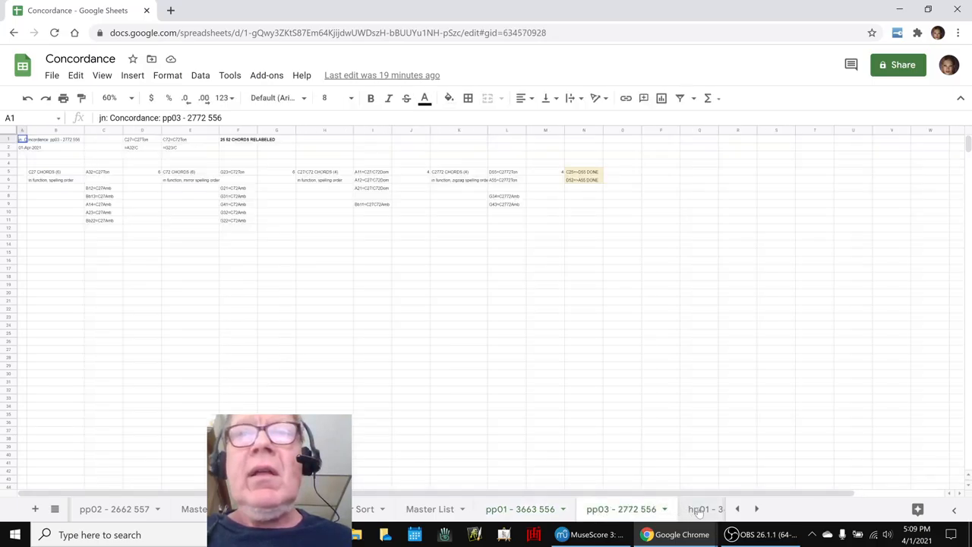
pyautogui.click(700, 509)
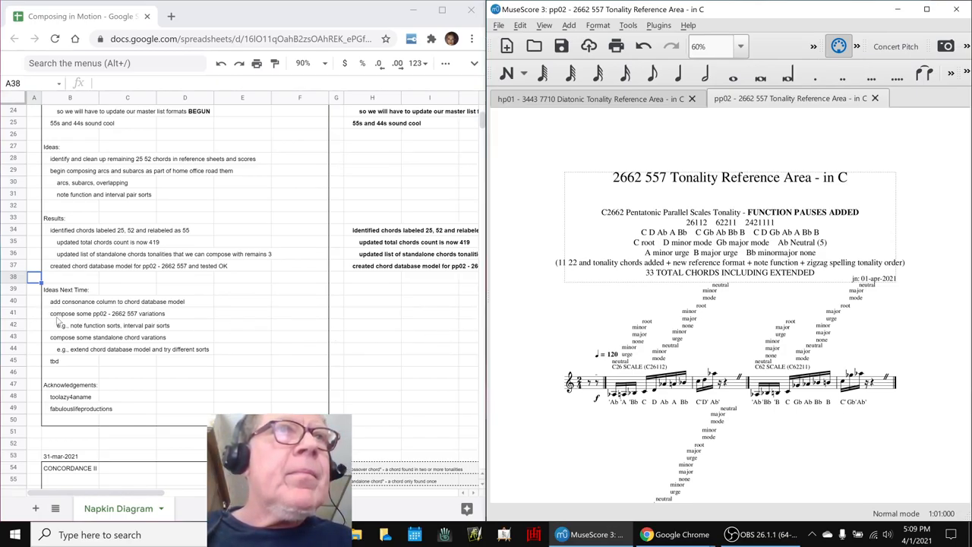
# Enter 'added: consonance column to chord database model' under Results, clear the idea and delete its row 40
pyautogui.click(70, 301)
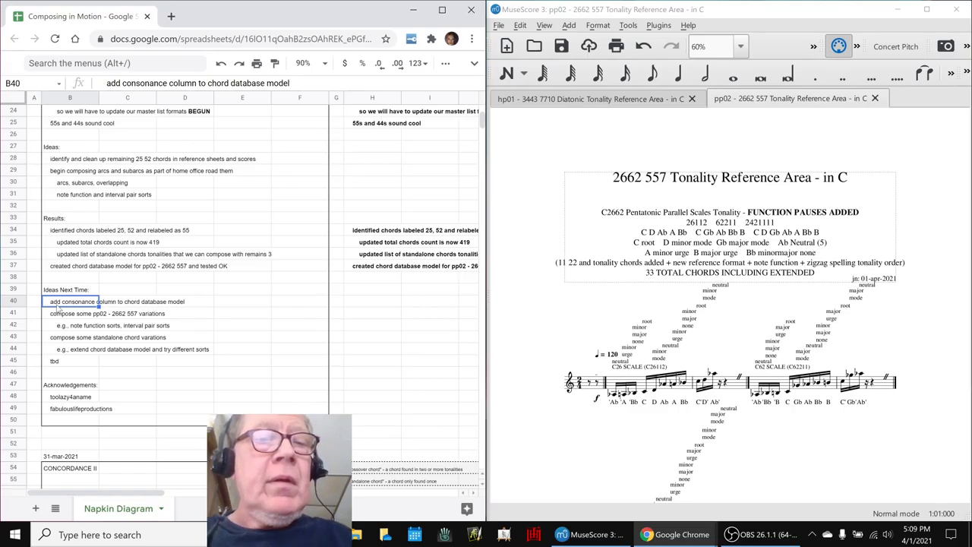
pyautogui.click(70, 277)
pyautogui.write('added  consonance column to chord database model')
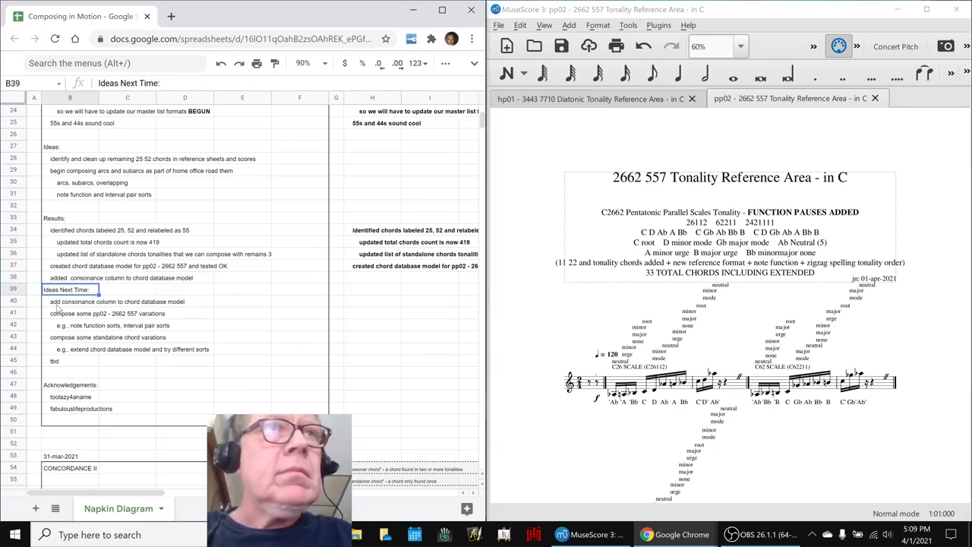
pyautogui.click(70, 301)
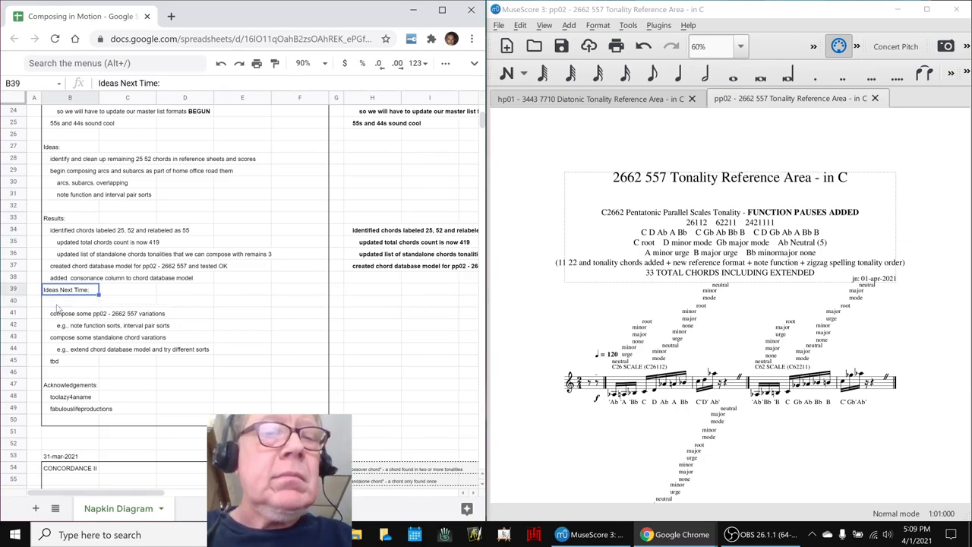
pyautogui.click(70, 301)
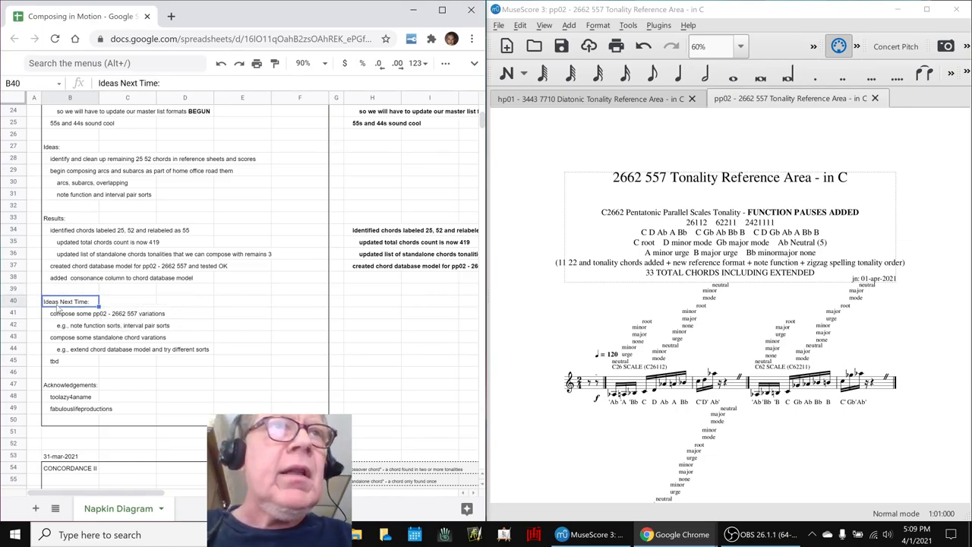
pyautogui.click(70, 313)
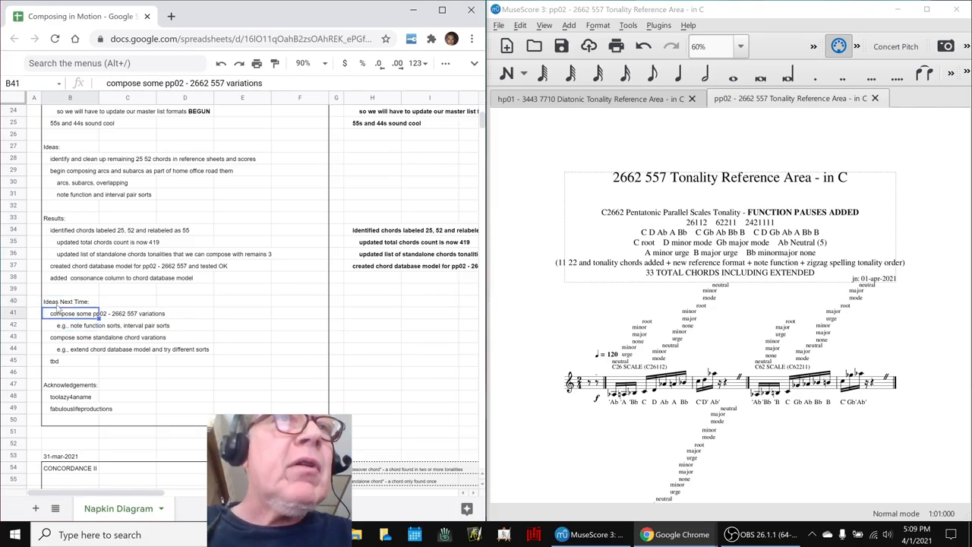
pyautogui.click(128, 326)
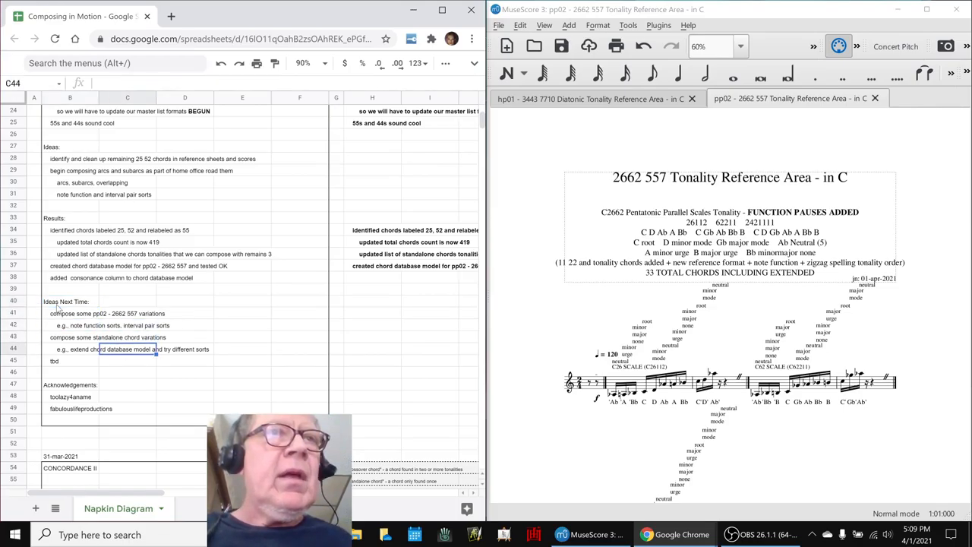
# Select the two acknowledgement entries and scroll the session notes back to the top
pyautogui.click(68, 397)
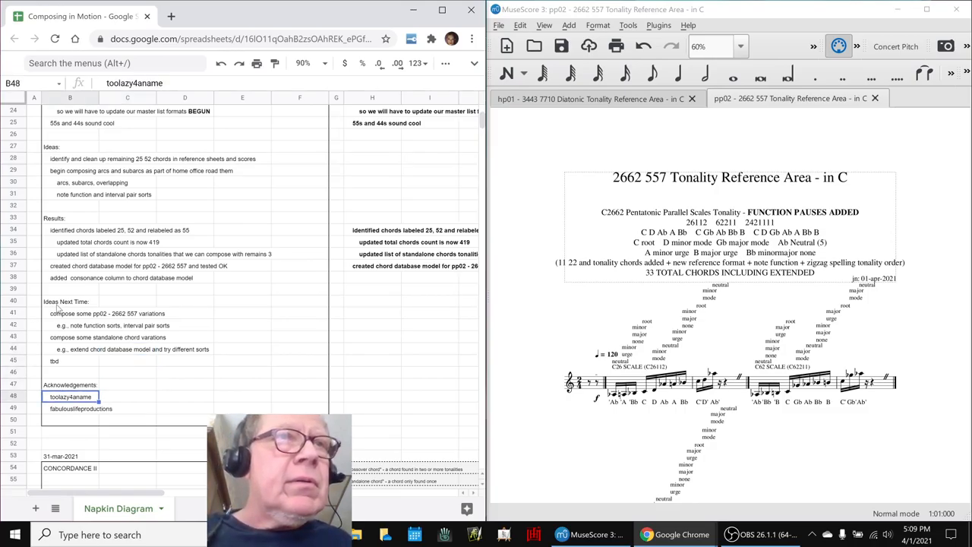
pyautogui.click(79, 409)
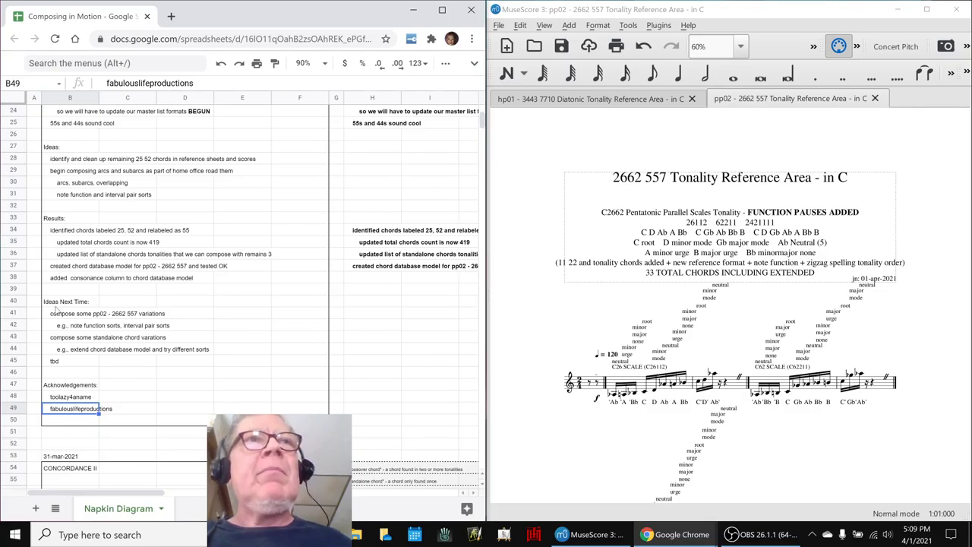
pyautogui.scroll(3)
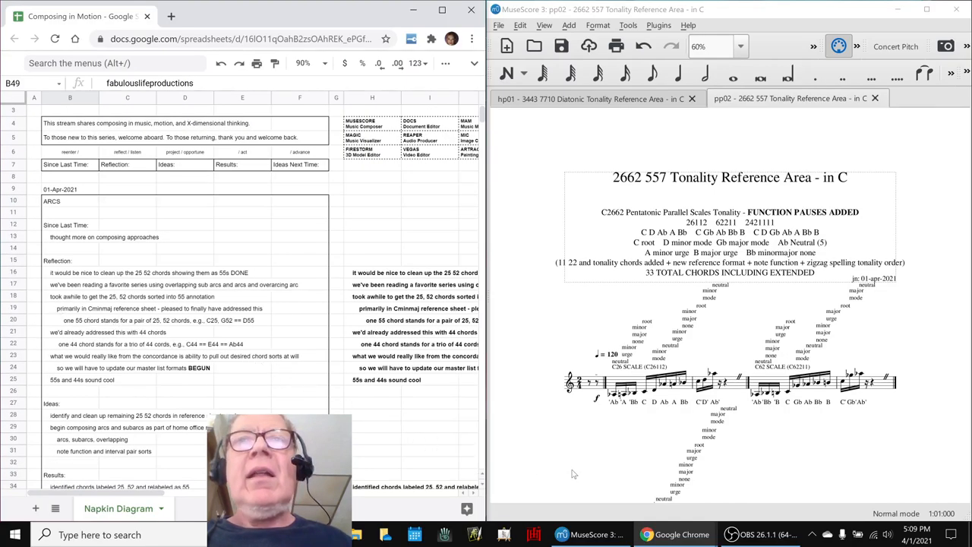